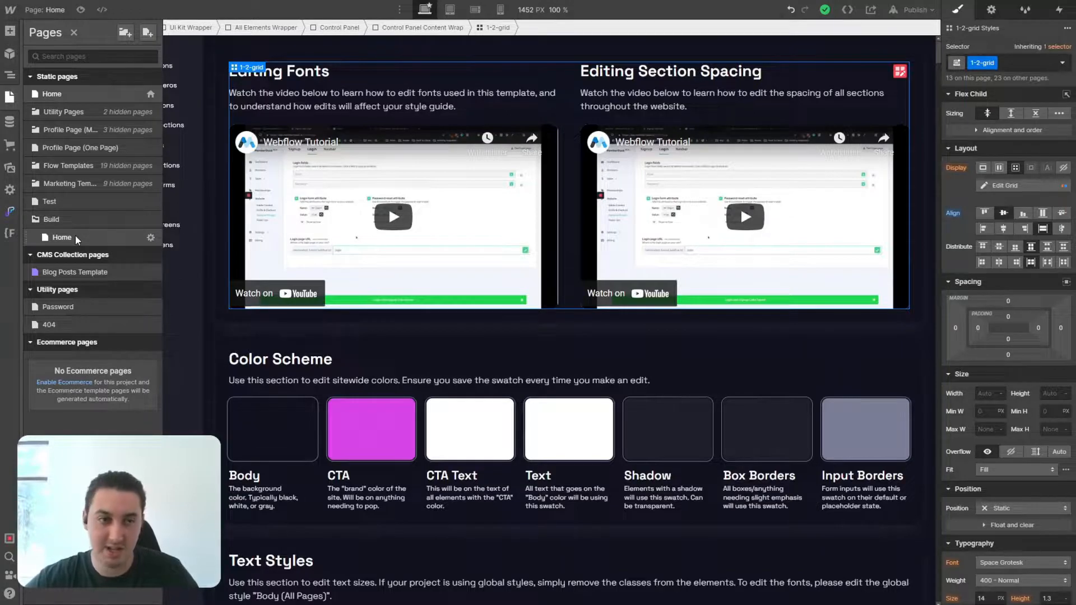
pyautogui.moveTo(68, 224)
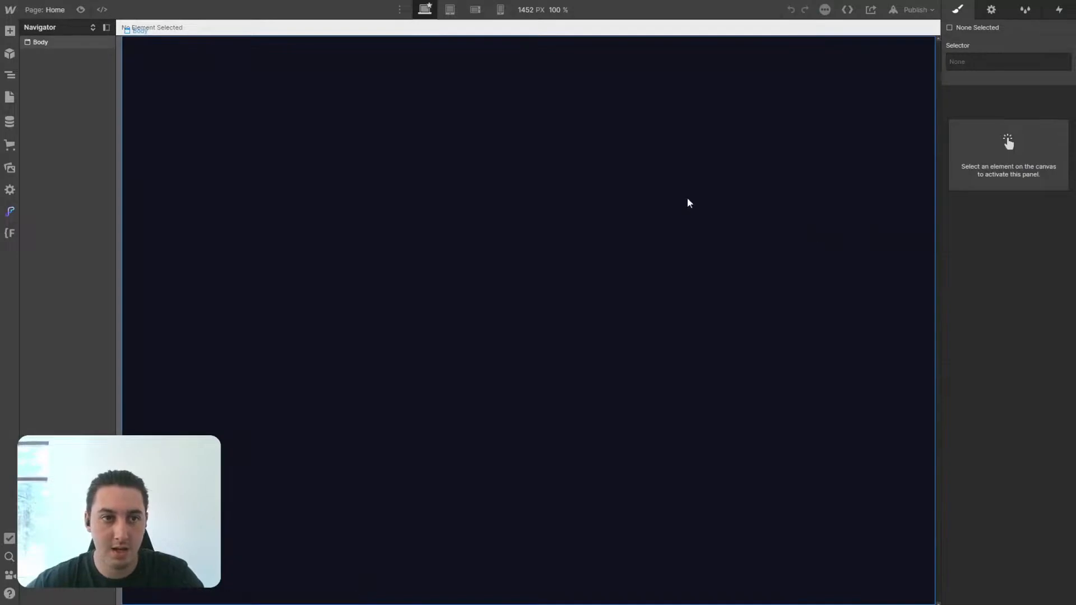
# Show the Symbols catalogue beside the empty Home page, listing navbar, hero, logo and content sections
pyautogui.click(40, 42)
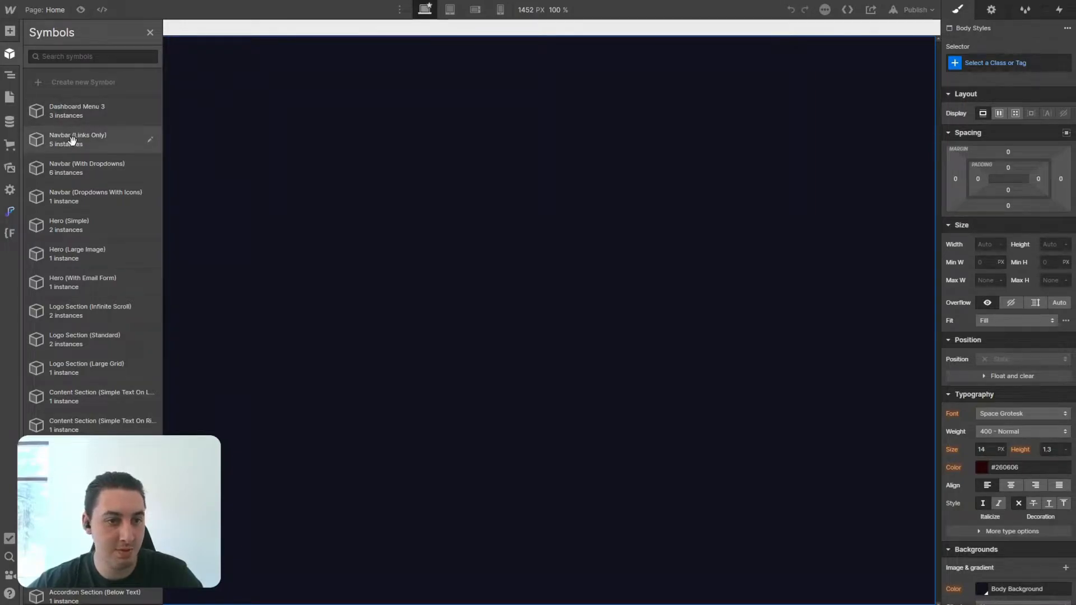
pyautogui.moveTo(65, 167)
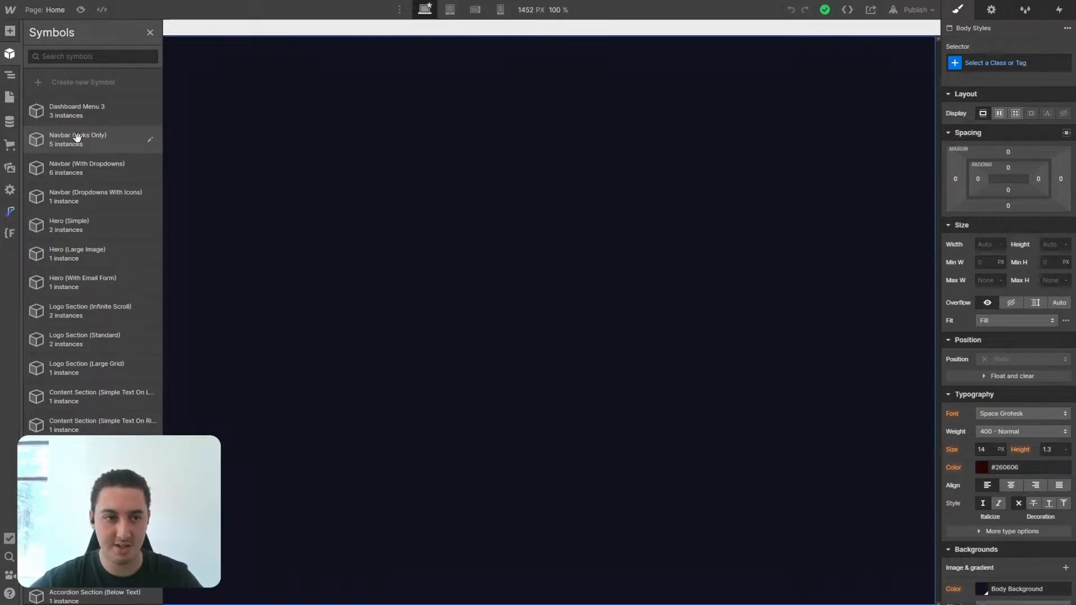
pyautogui.moveTo(86, 168)
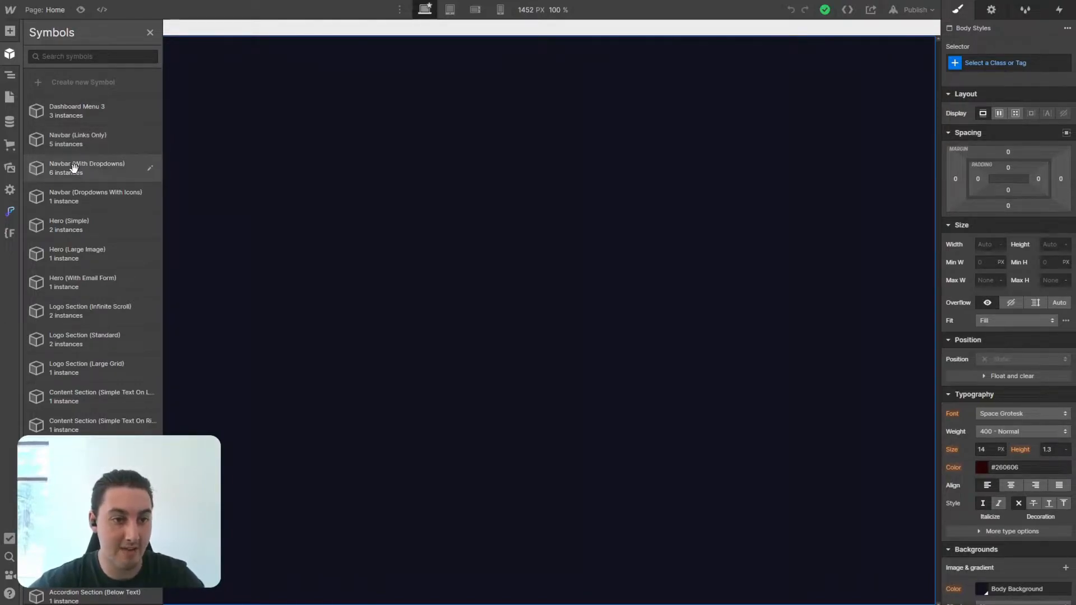
pyautogui.moveTo(75, 199)
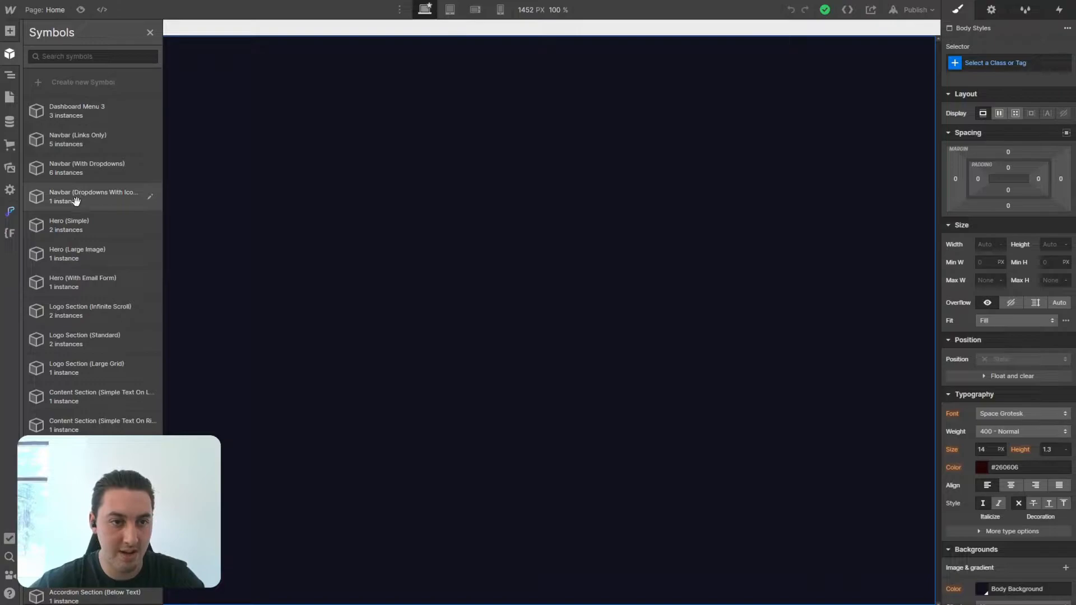
# Add the Navbar (Dropdowns With Icons) symbol at the top of the Home page and return to the catalogue
pyautogui.click(93, 196)
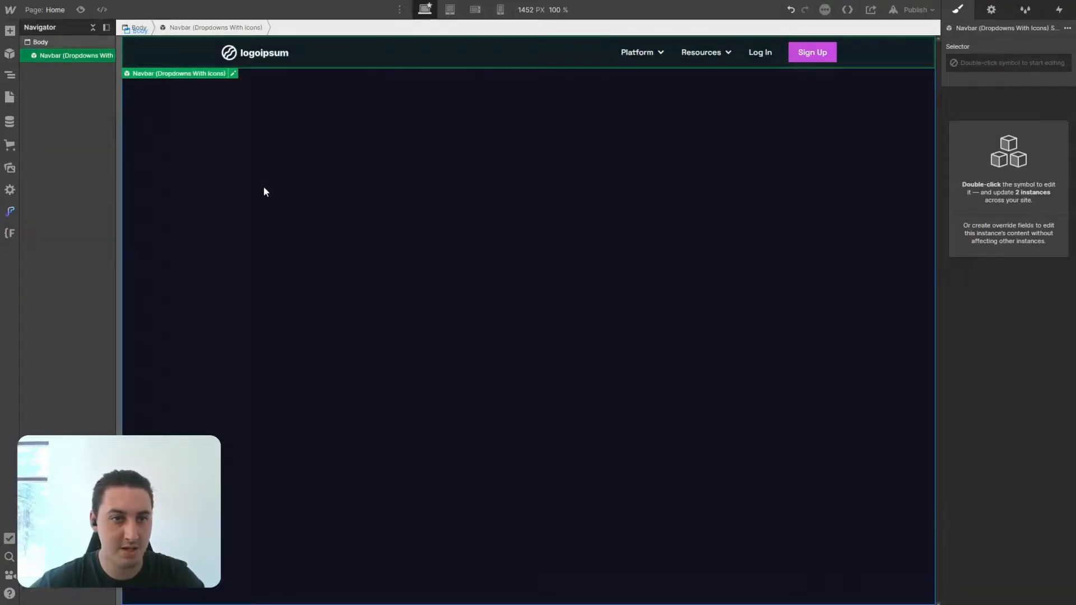
pyautogui.click(40, 42)
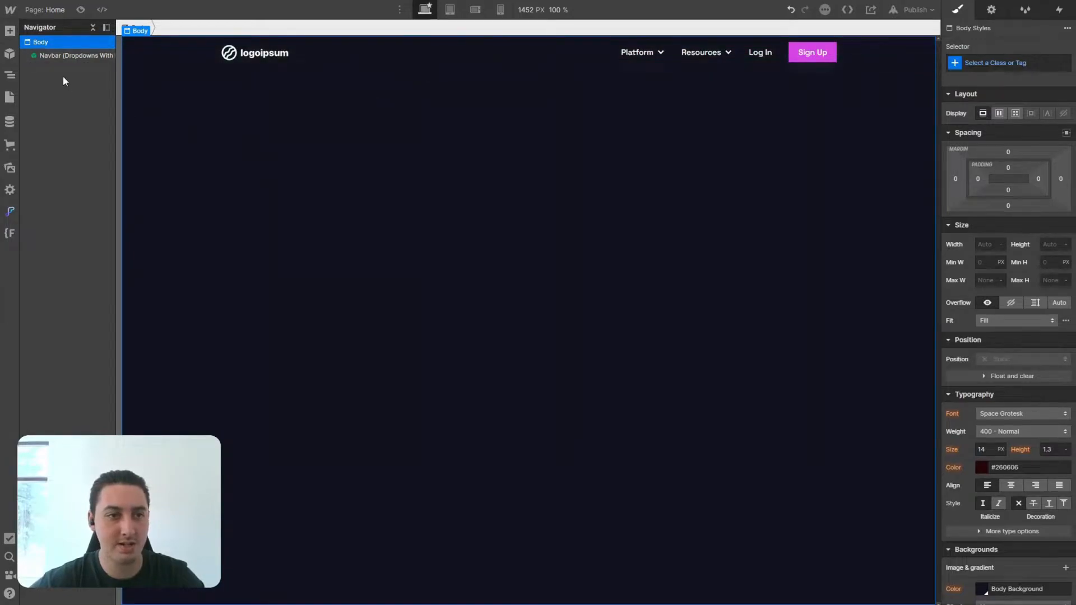
pyautogui.moveTo(10, 54)
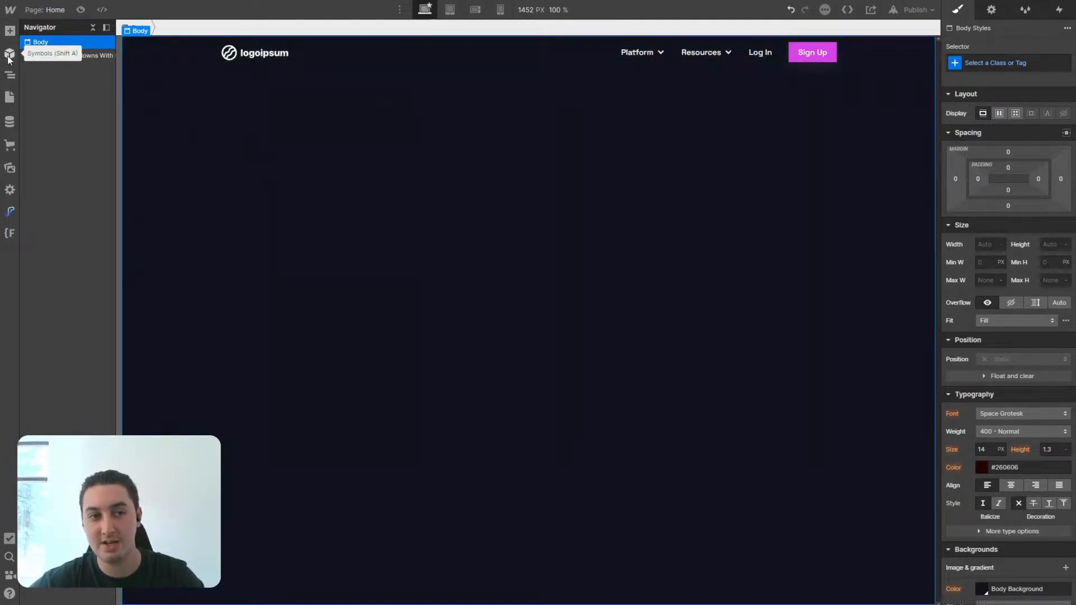
pyautogui.click(10, 54)
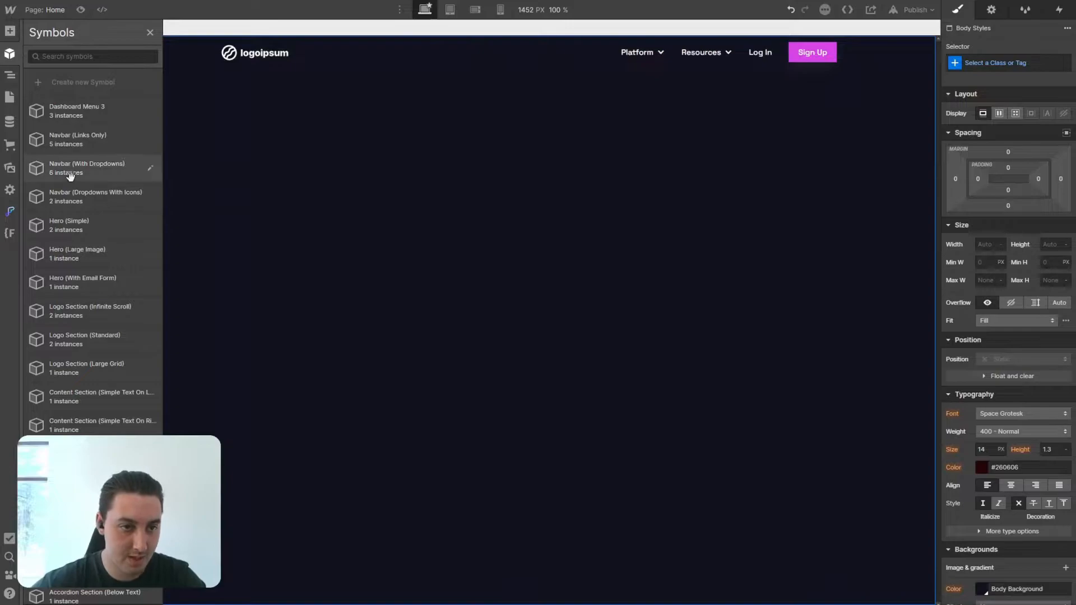
pyautogui.moveTo(82, 281)
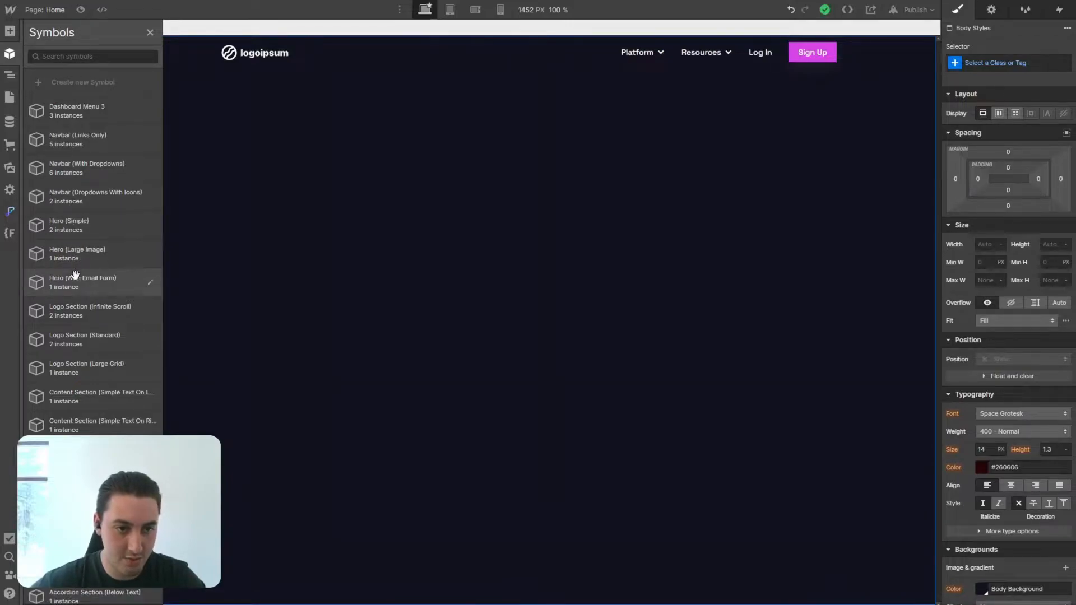
# Add the Hero (With Email Form) symbol below the navbar
pyautogui.click(82, 282)
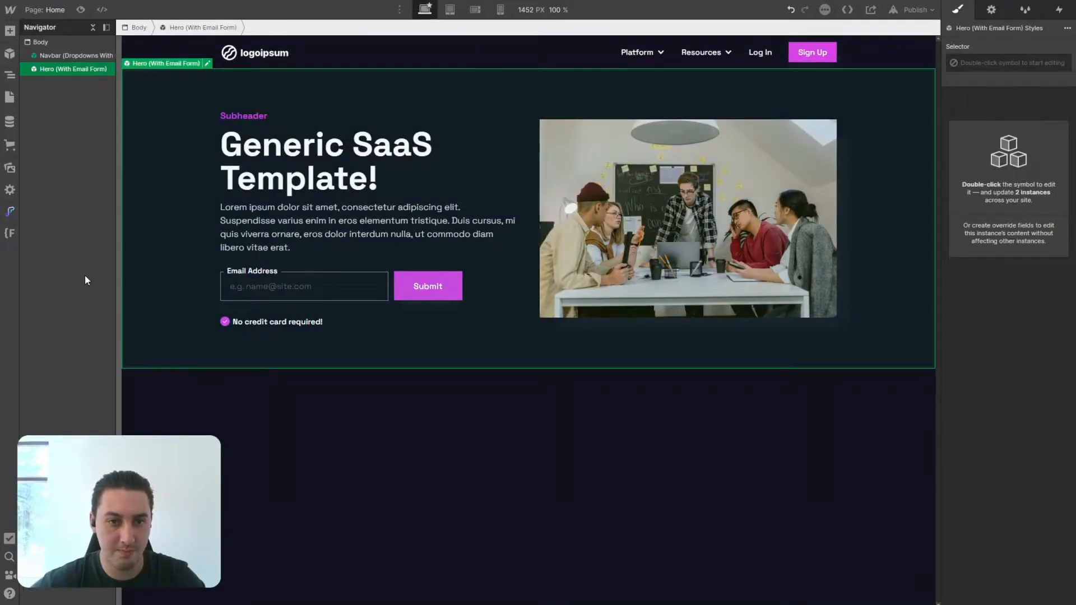
pyautogui.moveTo(498, 330)
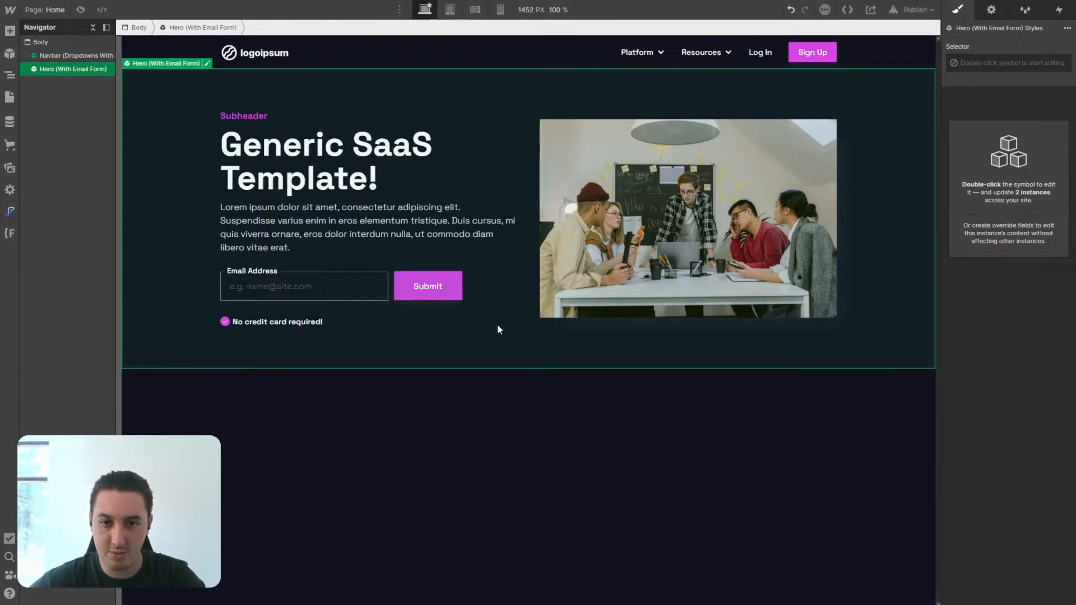
pyautogui.moveTo(420, 217)
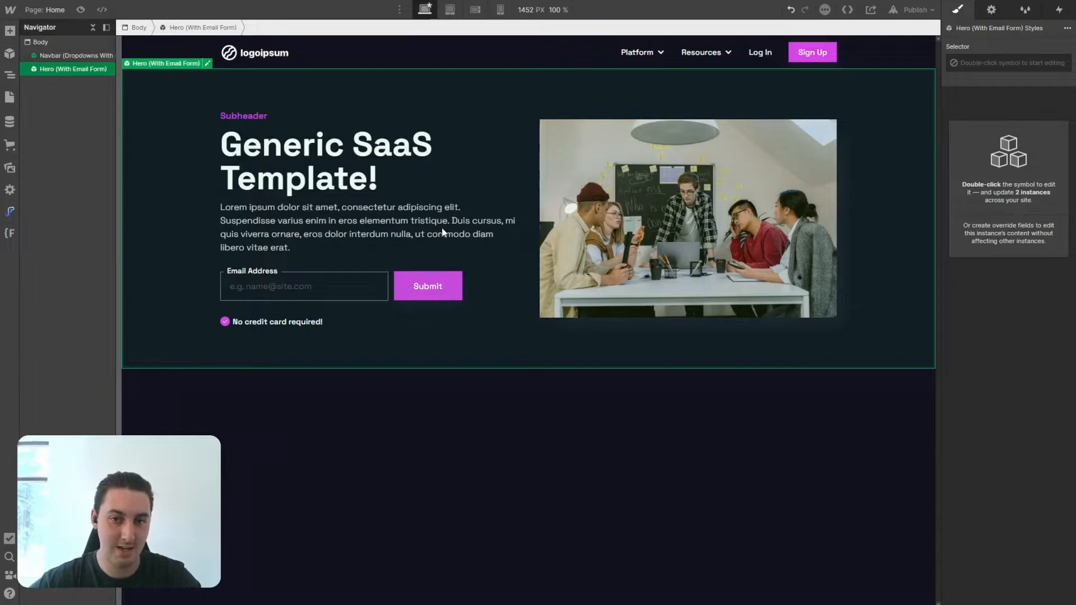
pyautogui.moveTo(399, 215)
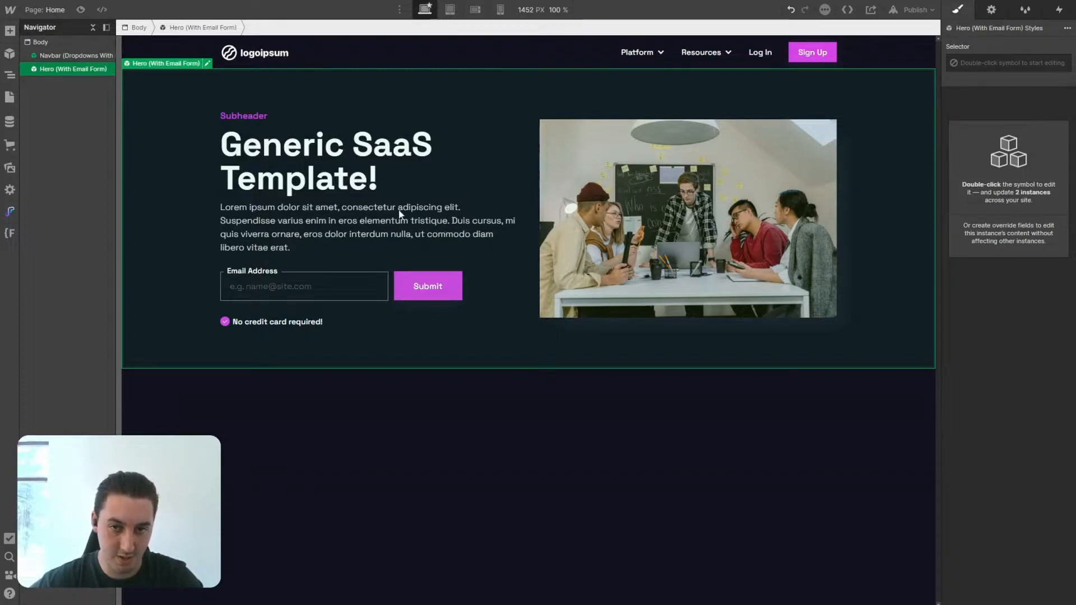
pyautogui.moveTo(386, 198)
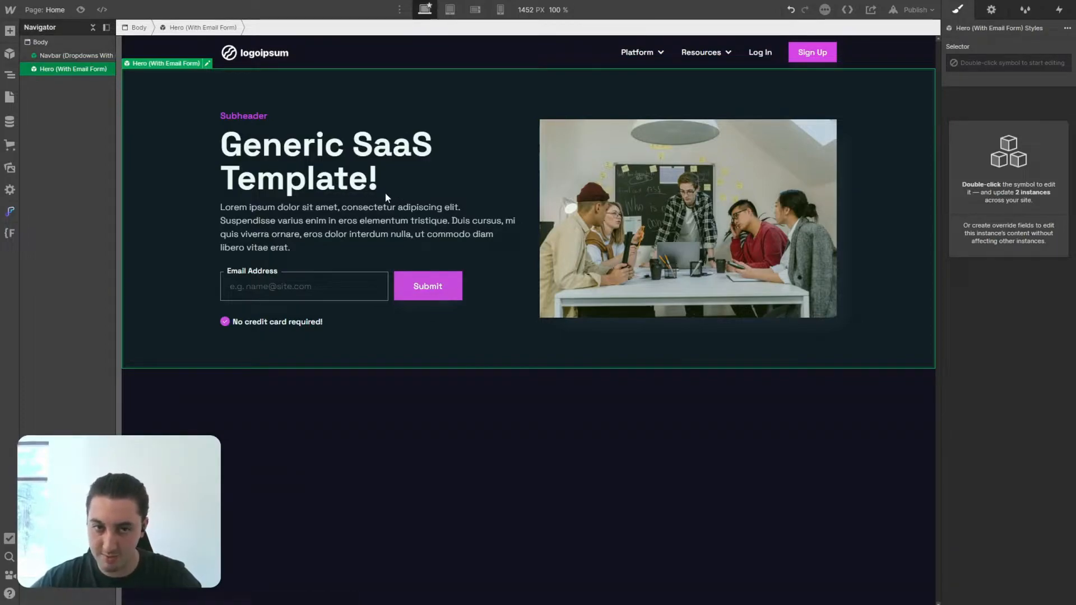
# Unlink the hero from its symbol so it becomes an ordinary editable main-section
pyautogui.rightClick(388, 197)
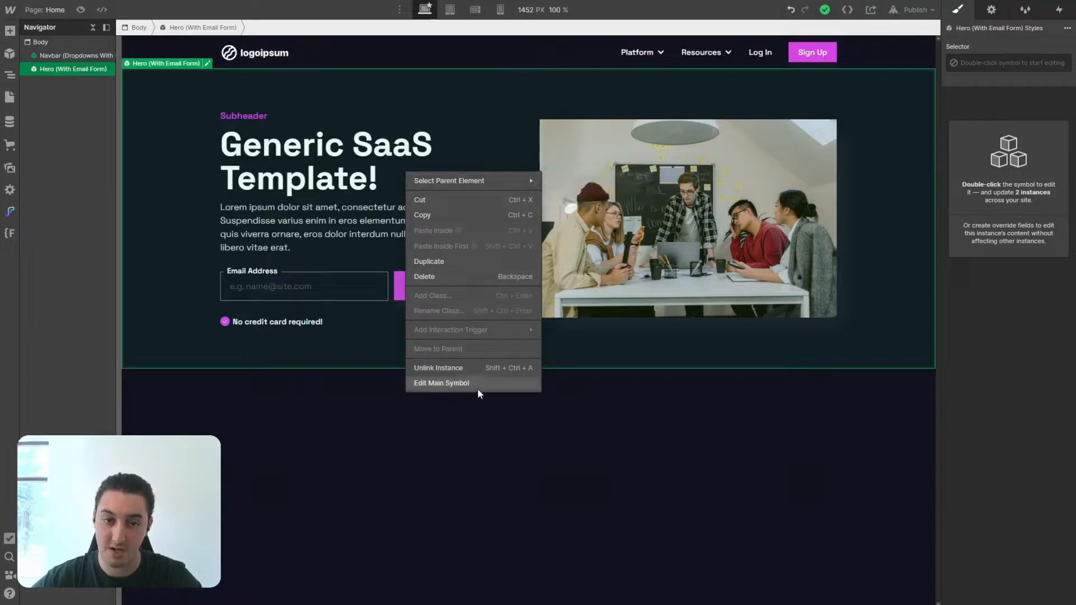
pyautogui.click(441, 382)
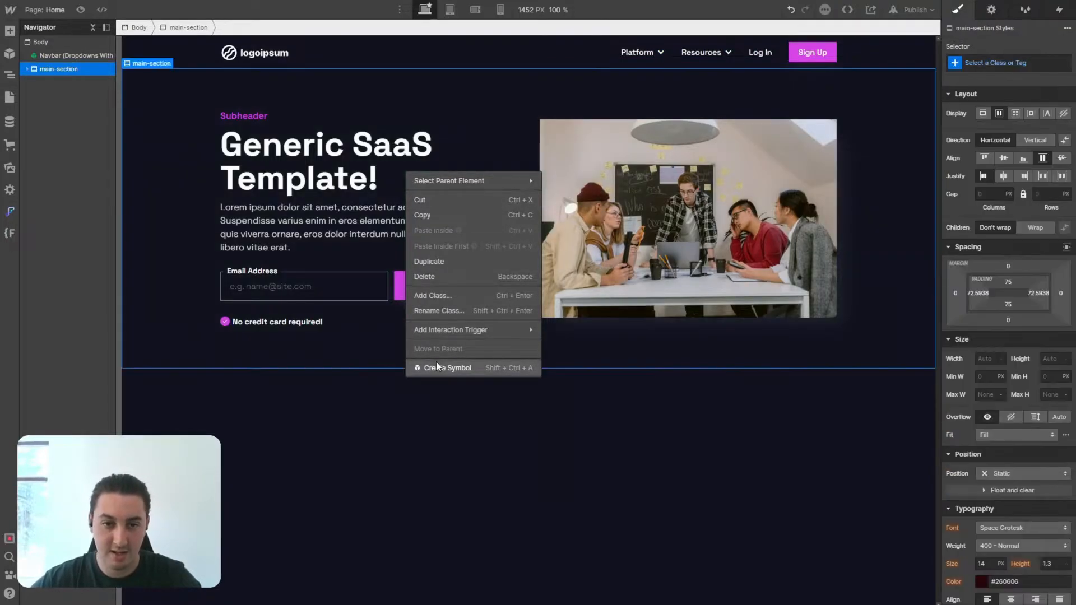
pyautogui.click(343, 458)
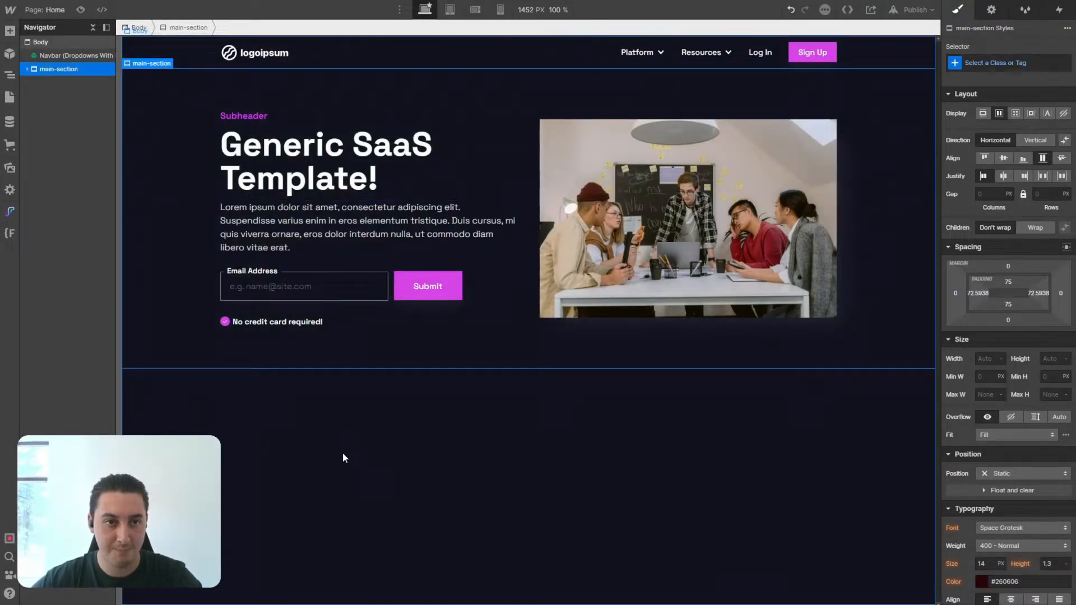
pyautogui.click(40, 42)
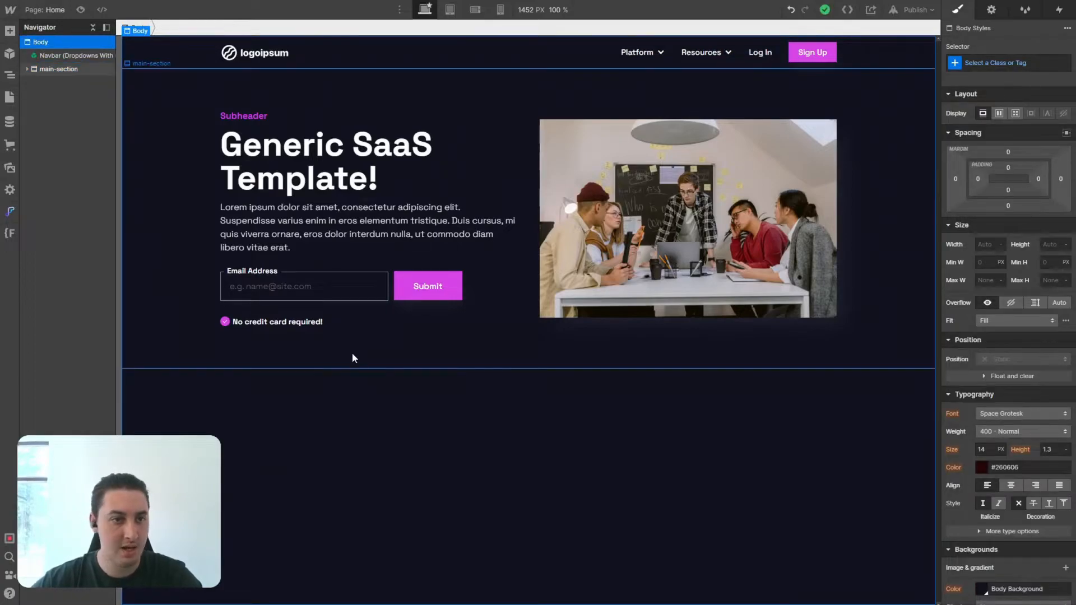
pyautogui.moveTo(394, 398)
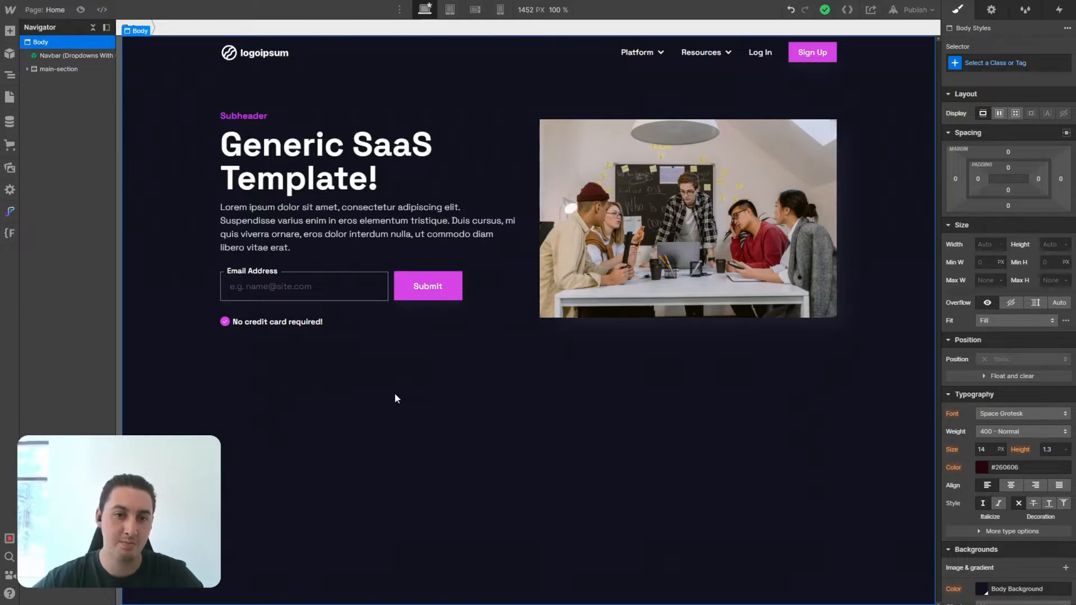
# Add the logo, tabs, feature and pricing sections and make the pricing heading read 'Simple pricing plans.'
pyautogui.click(336, 161)
pyautogui.write('Modular sec')
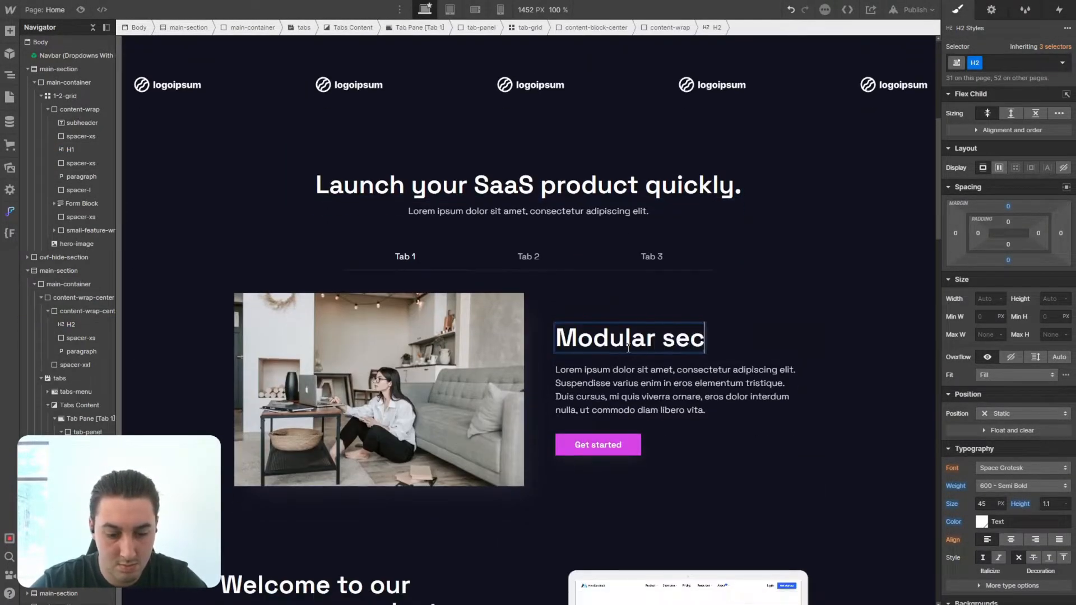
pyautogui.scroll(-3)
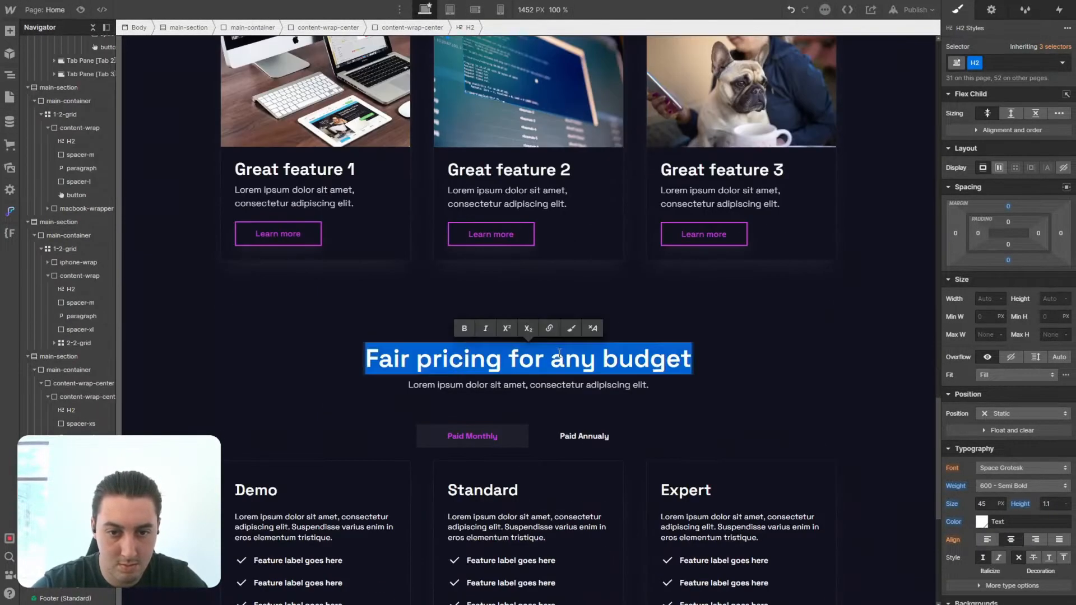
pyautogui.write('Simple pricing plans.')
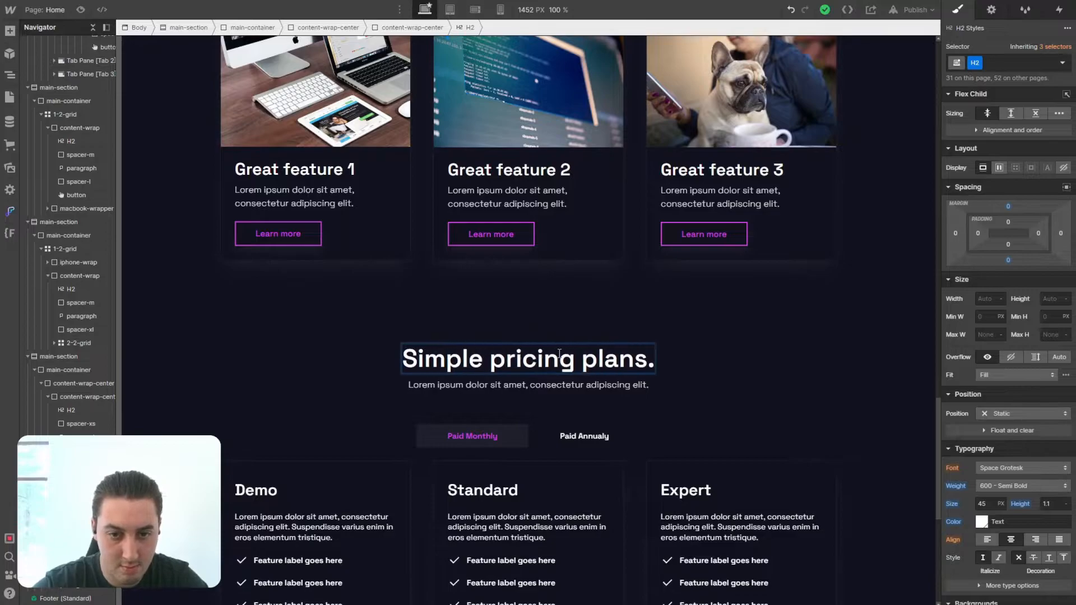
pyautogui.scroll(3)
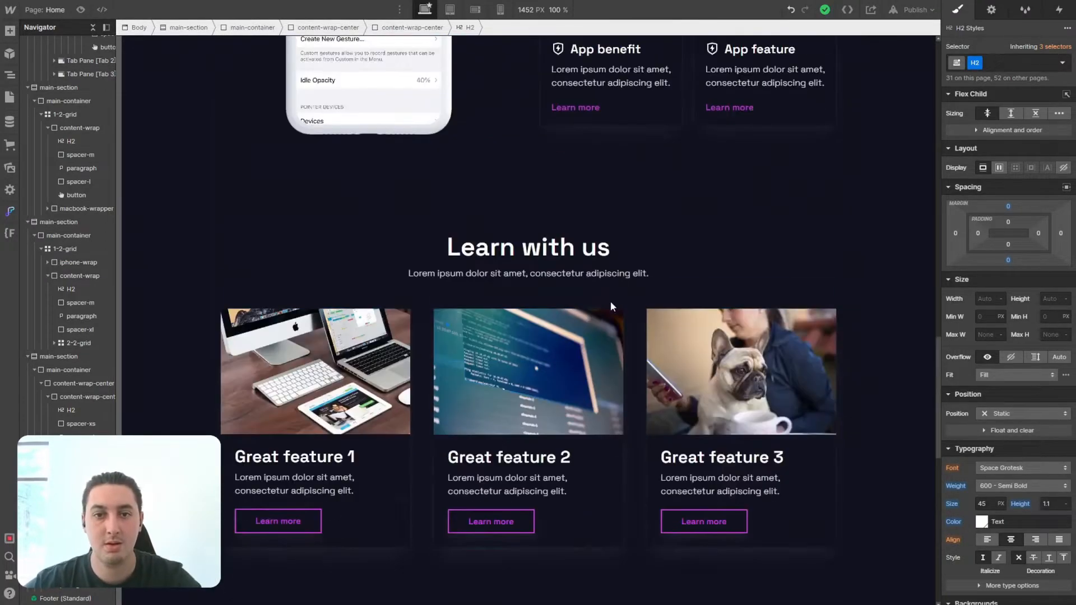
pyautogui.scroll(3)
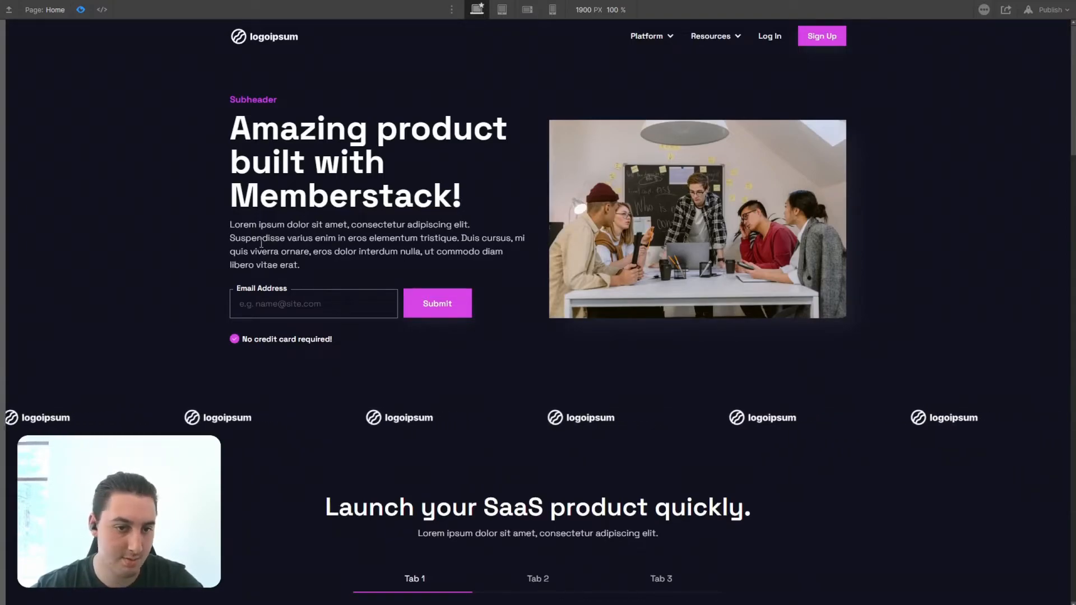
# Scroll through the previewed Home page from the Memberstack hero headline to the tabbed section
pyautogui.scroll(-3)
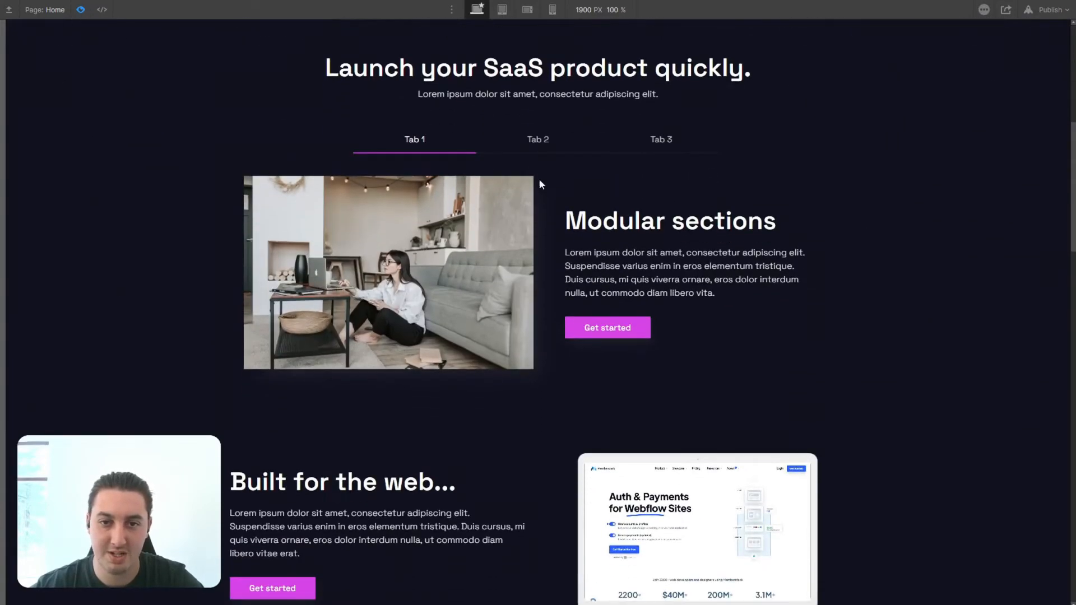
pyautogui.scroll(-3)
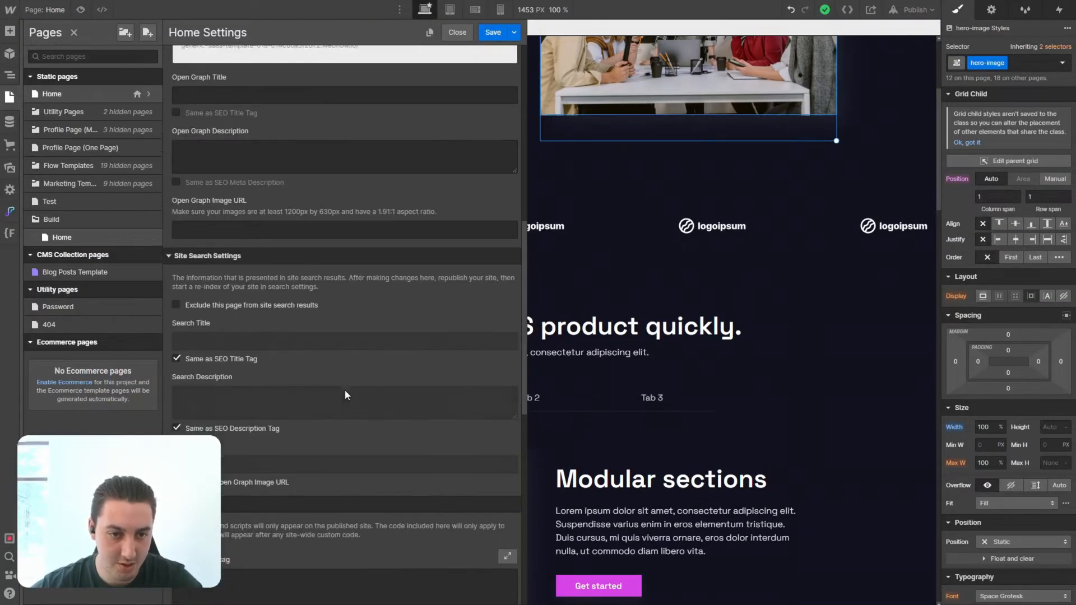
# Save the tab-rotation script in the Home page's Before </body> code and confirm the Footer (Standard) closes the page
pyautogui.scroll(-3)
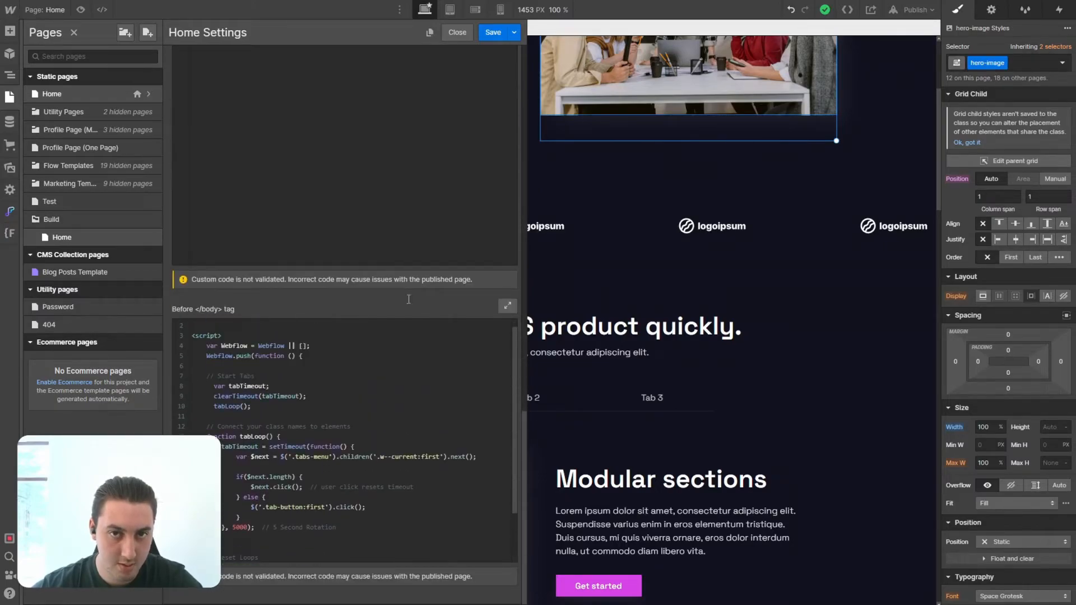
pyautogui.click(456, 32)
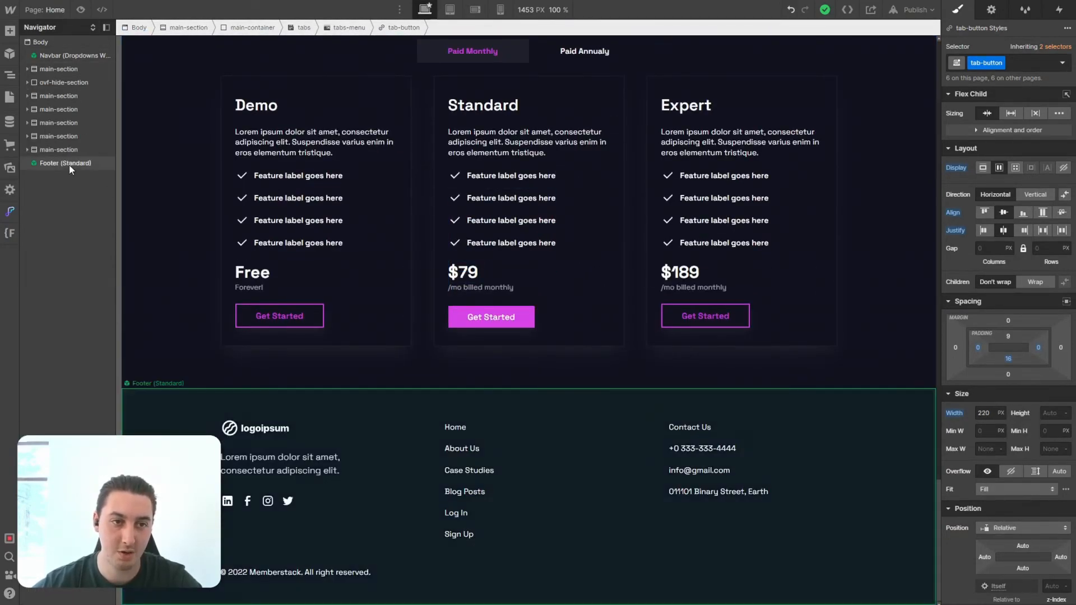
pyautogui.click(297, 198)
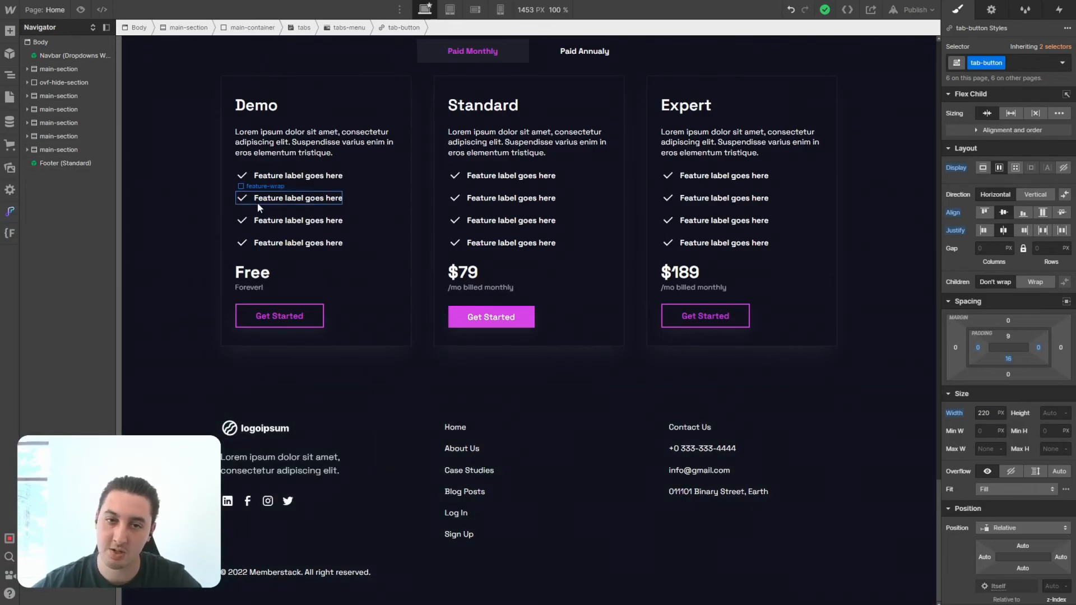
pyautogui.scroll(3)
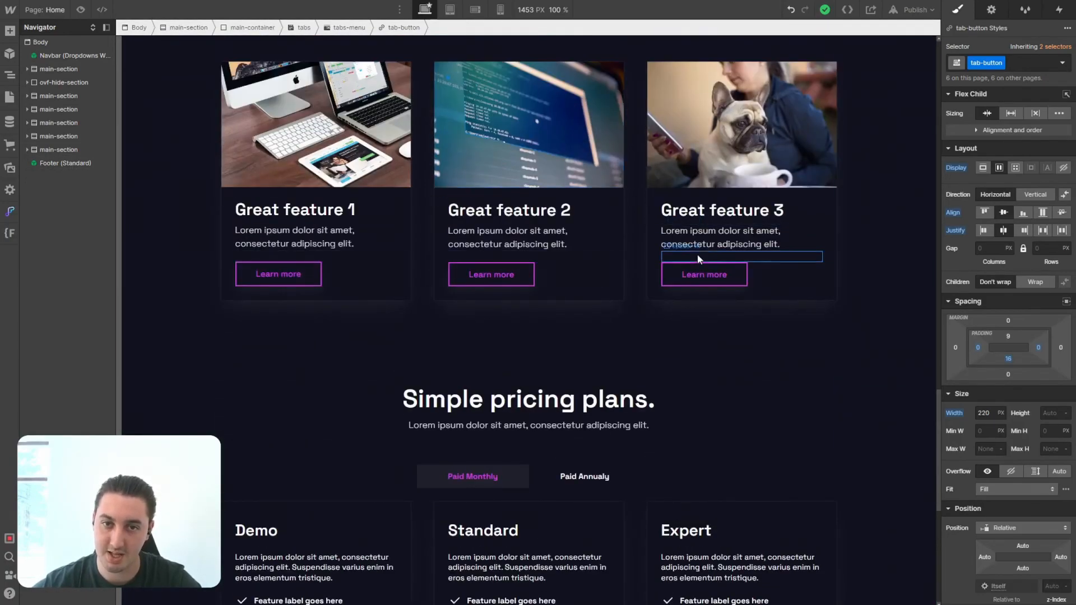